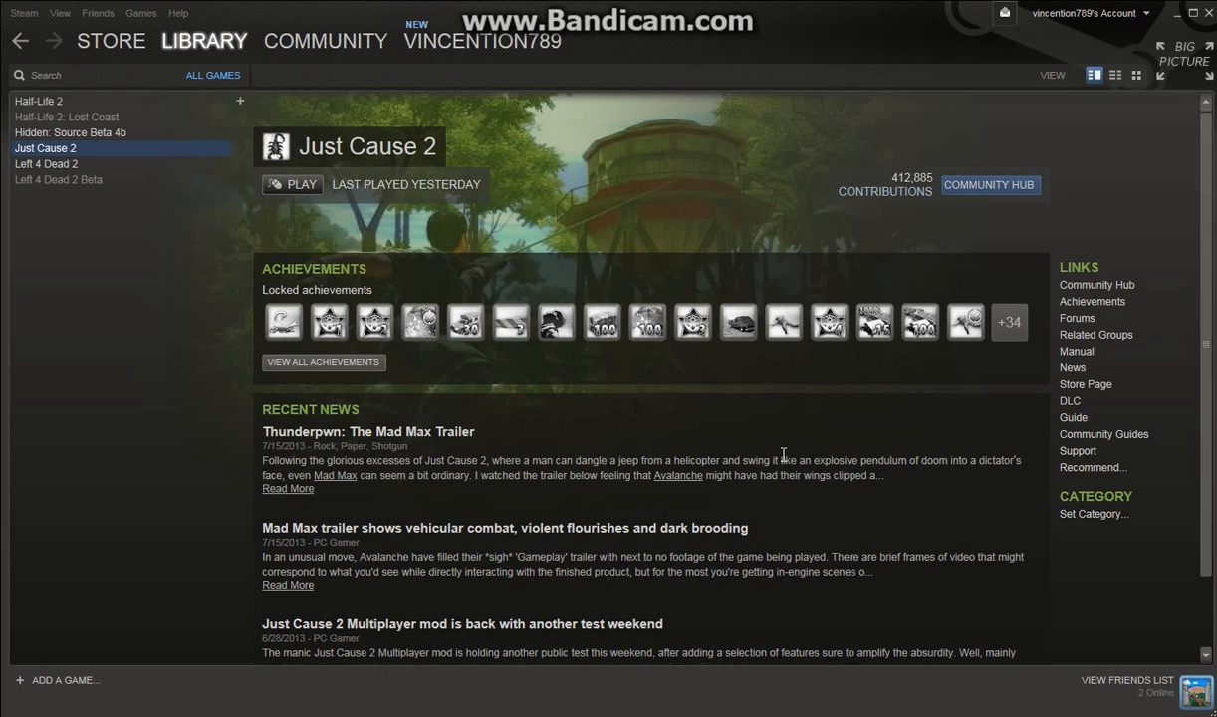
pyautogui.moveTo(172, 263)
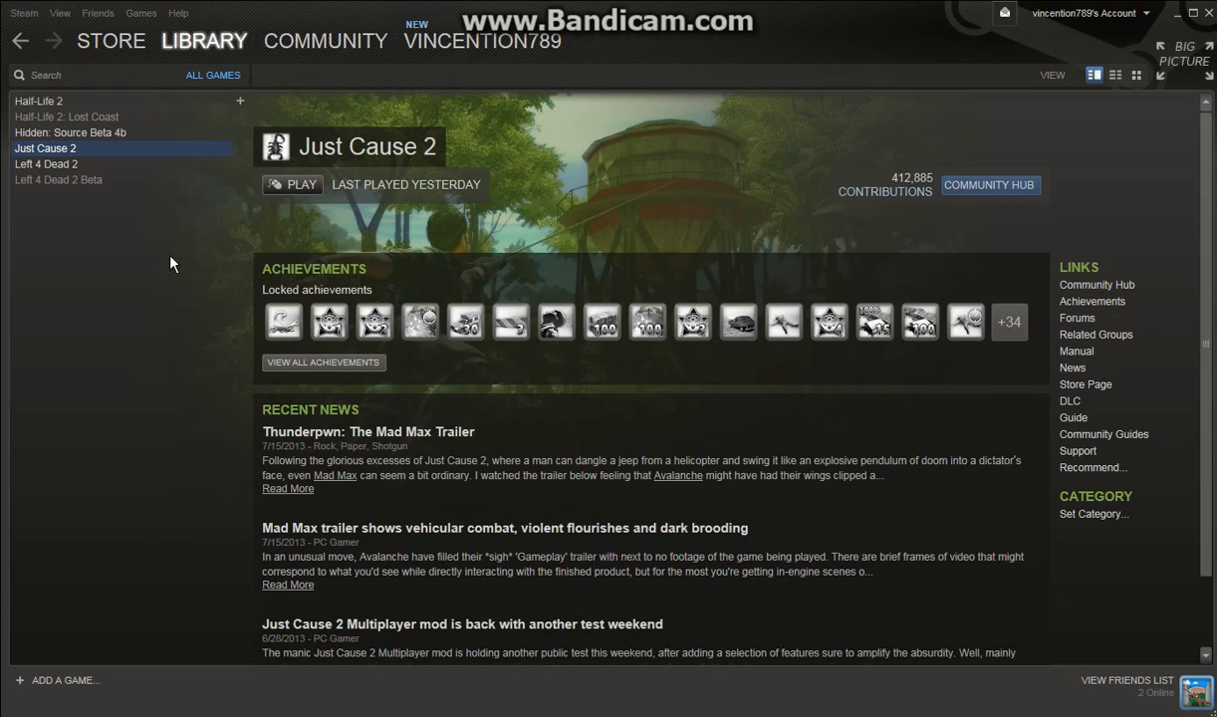
pyautogui.moveTo(69, 170)
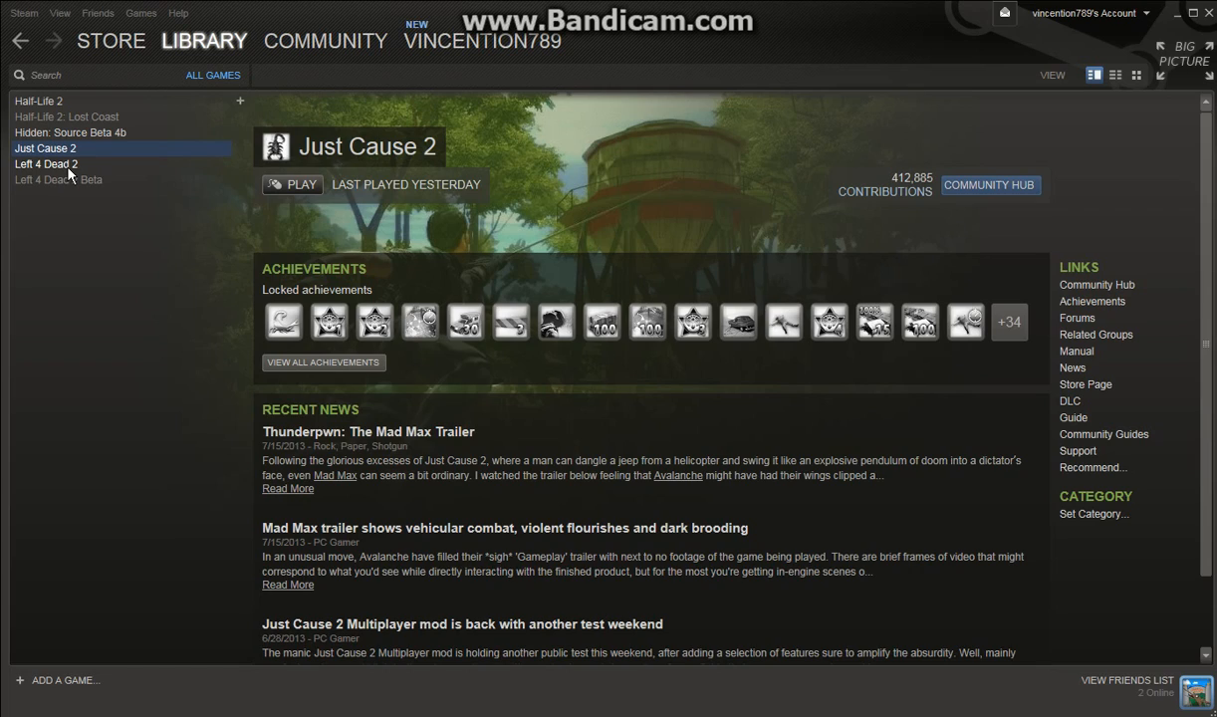
pyautogui.moveTo(68, 159)
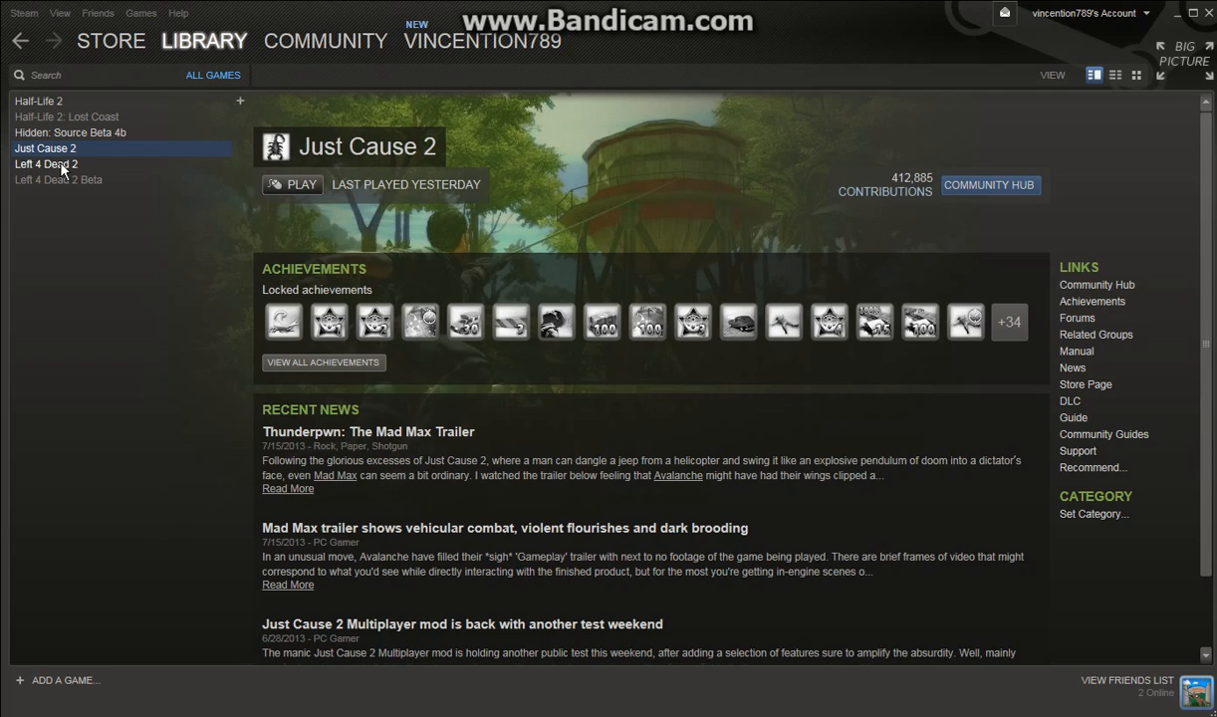
pyautogui.moveTo(62, 171)
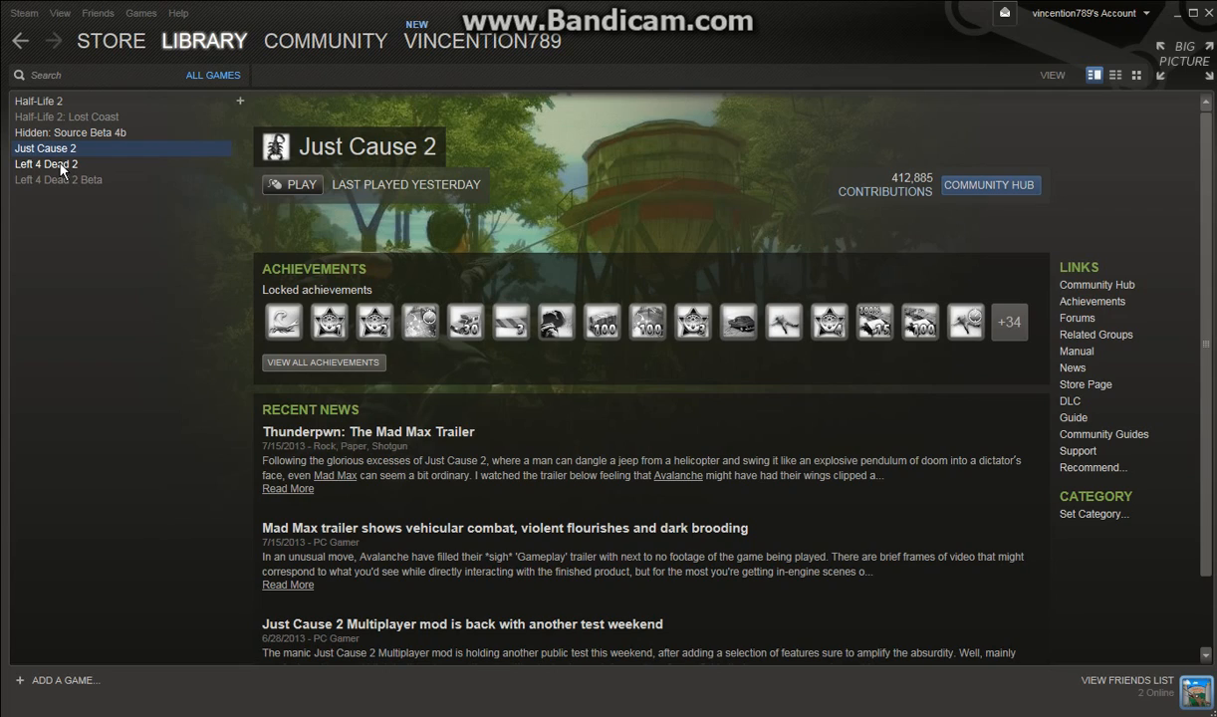
pyautogui.moveTo(143, 247)
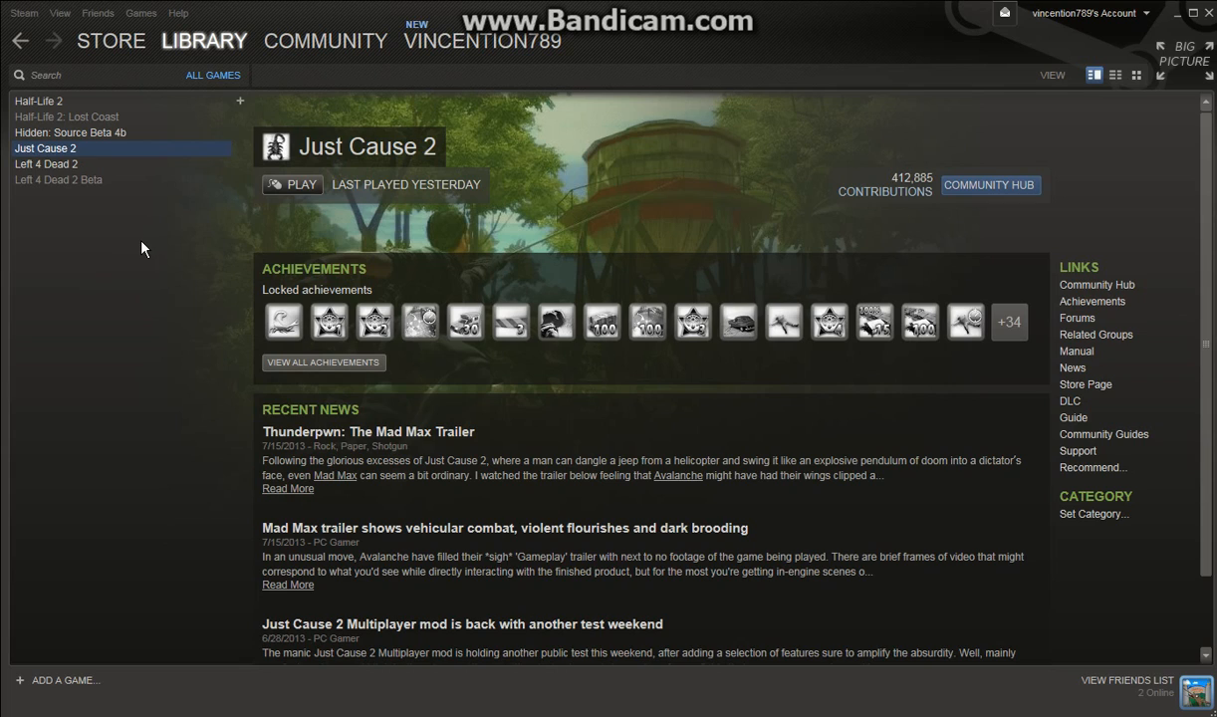
# - Bring up the Properties window for Left 4 Dead 2 from its library context menu
pyautogui.rightClick(46, 164)
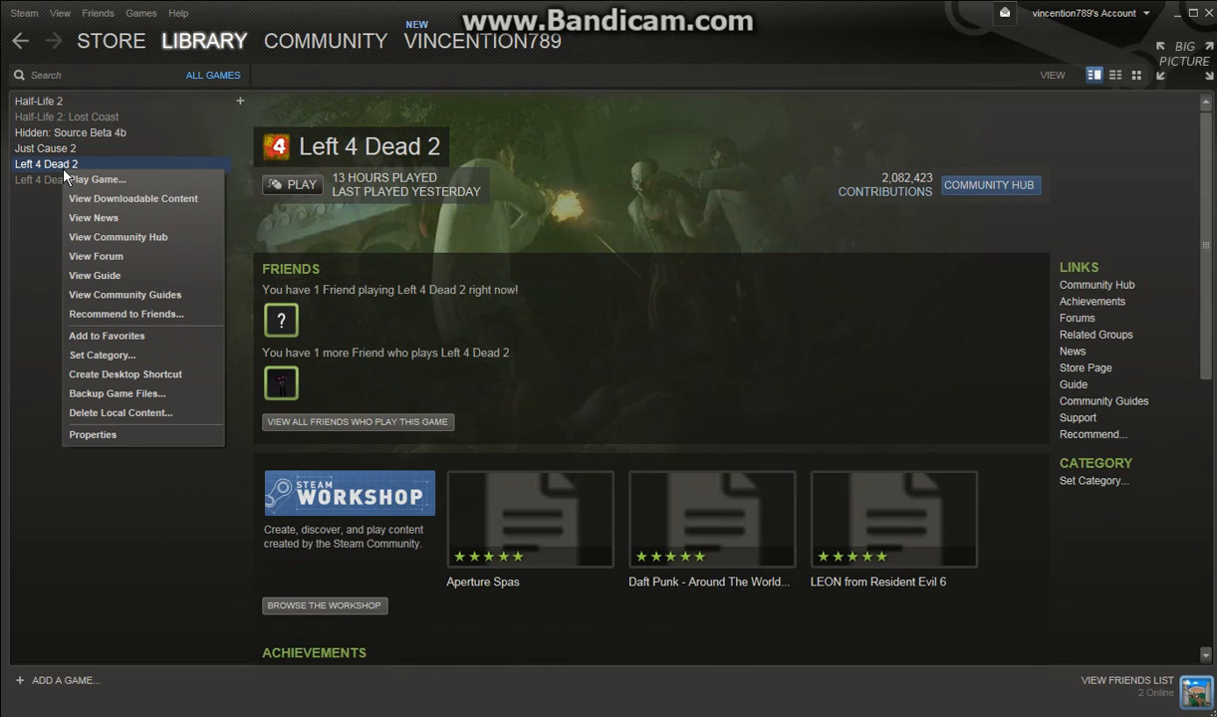
pyautogui.moveTo(91, 434)
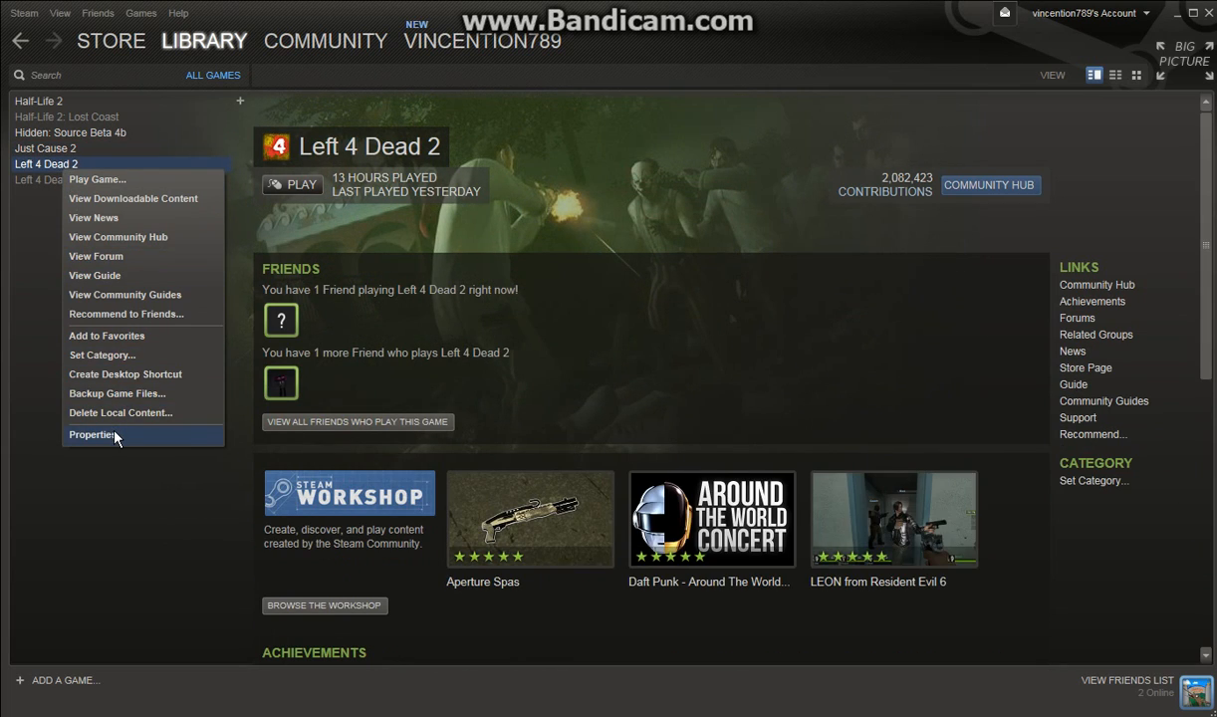
pyautogui.click(94, 435)
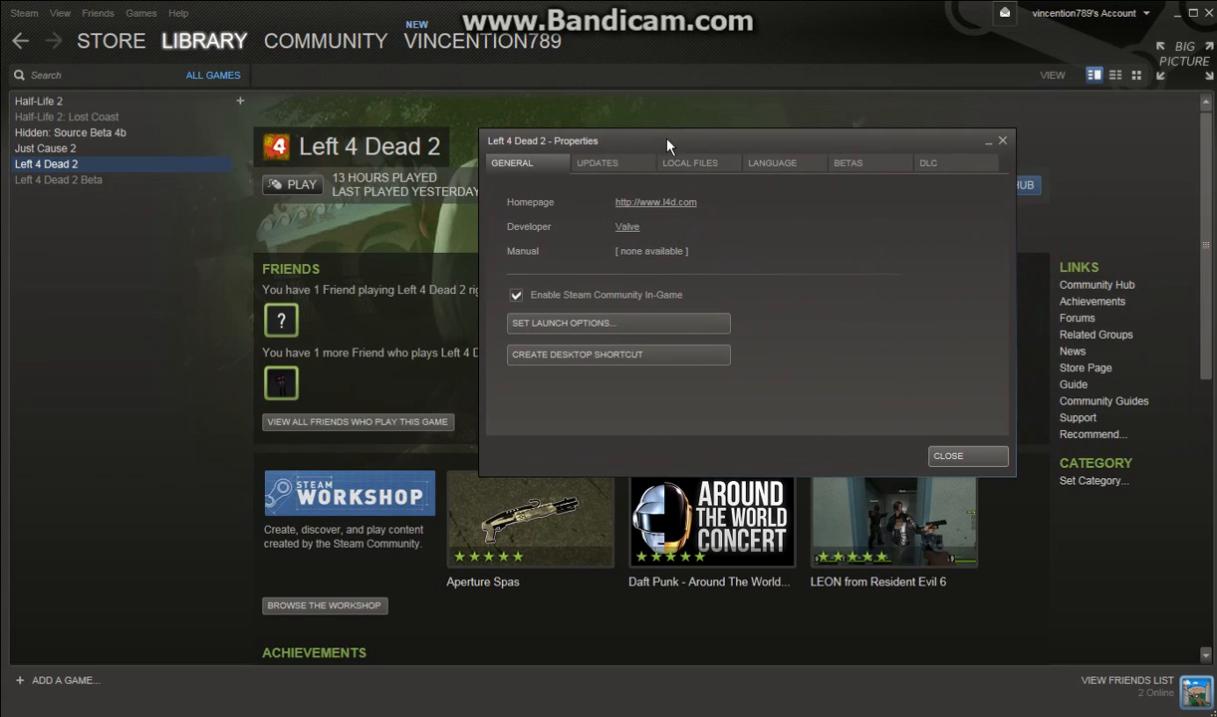
# - Show the Local Files settings, where Verify Integrity of Game Cache is listed
pyautogui.click(689, 163)
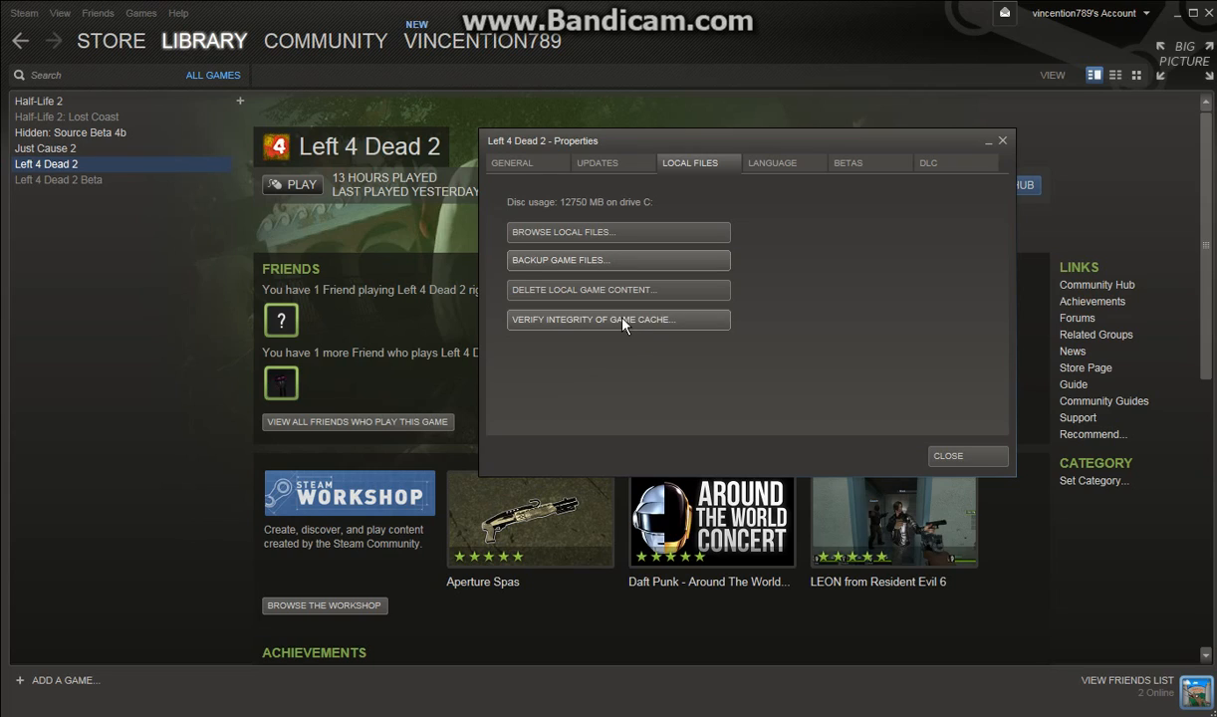
pyautogui.moveTo(590, 324)
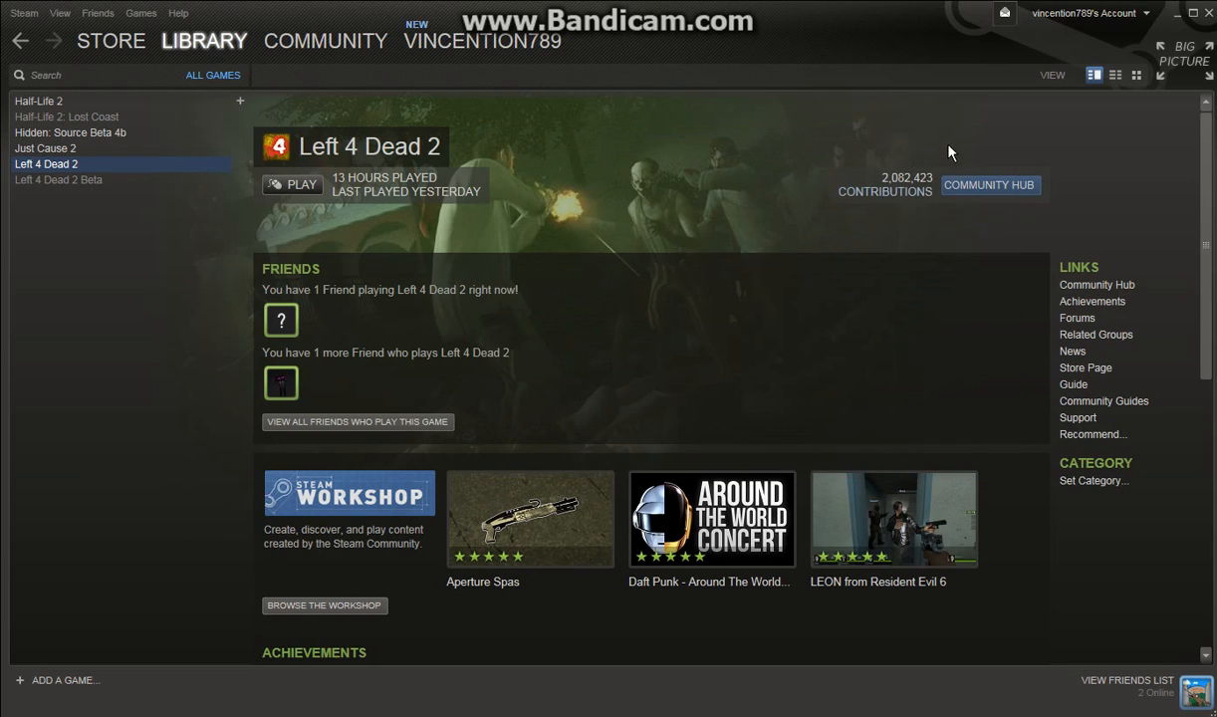
pyautogui.moveTo(934, 147)
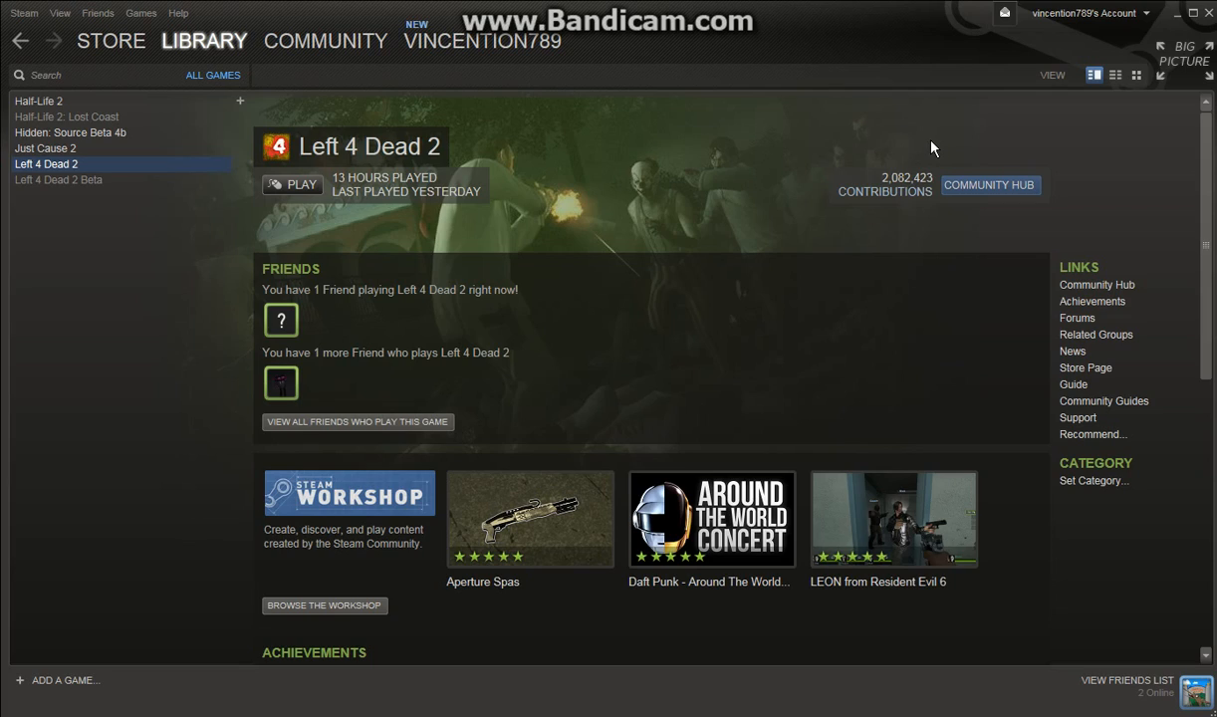
pyautogui.moveTo(1148, 30)
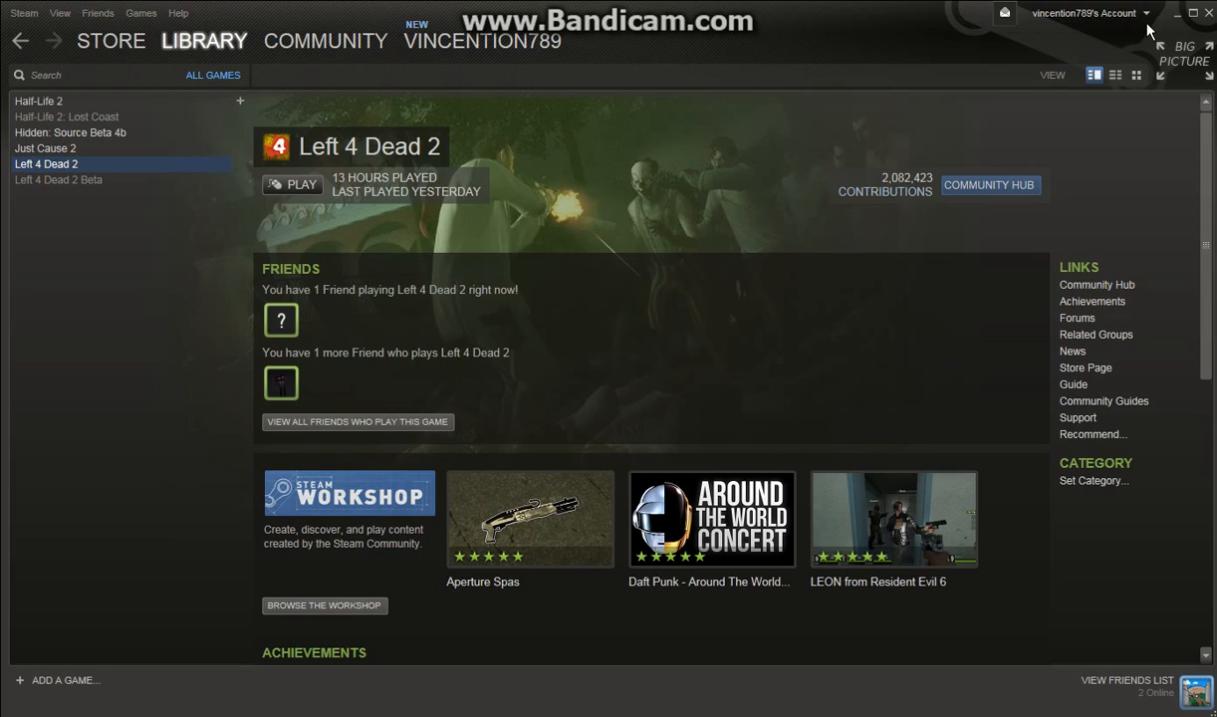